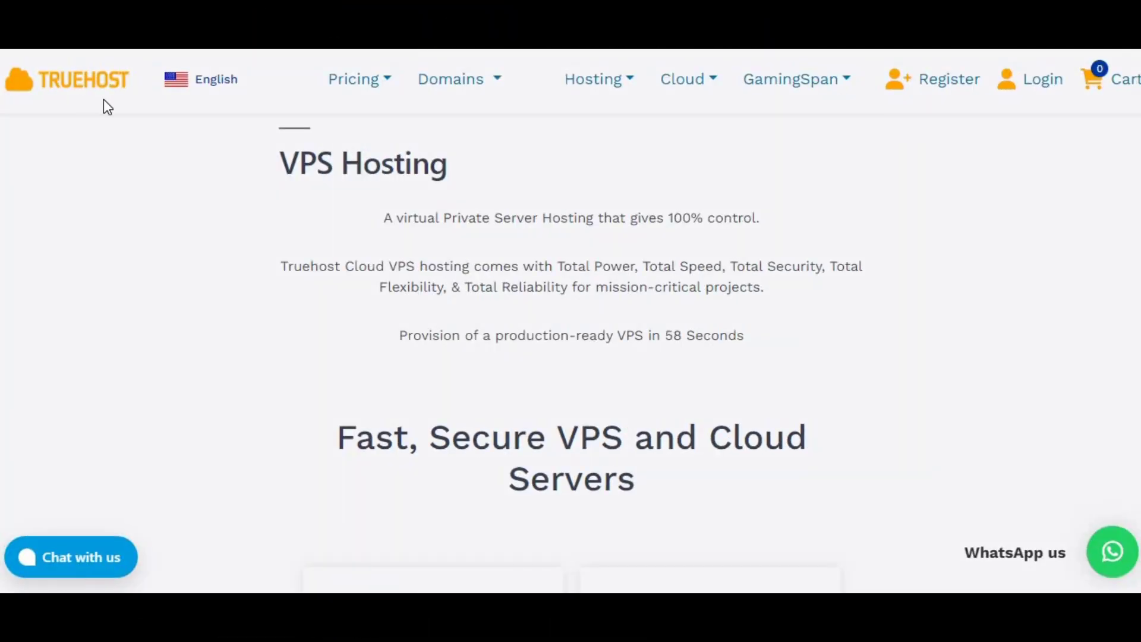
Scroll through the cPanel installation guide to the hostname and SELinux prerequisites.
scroll("down", 3)
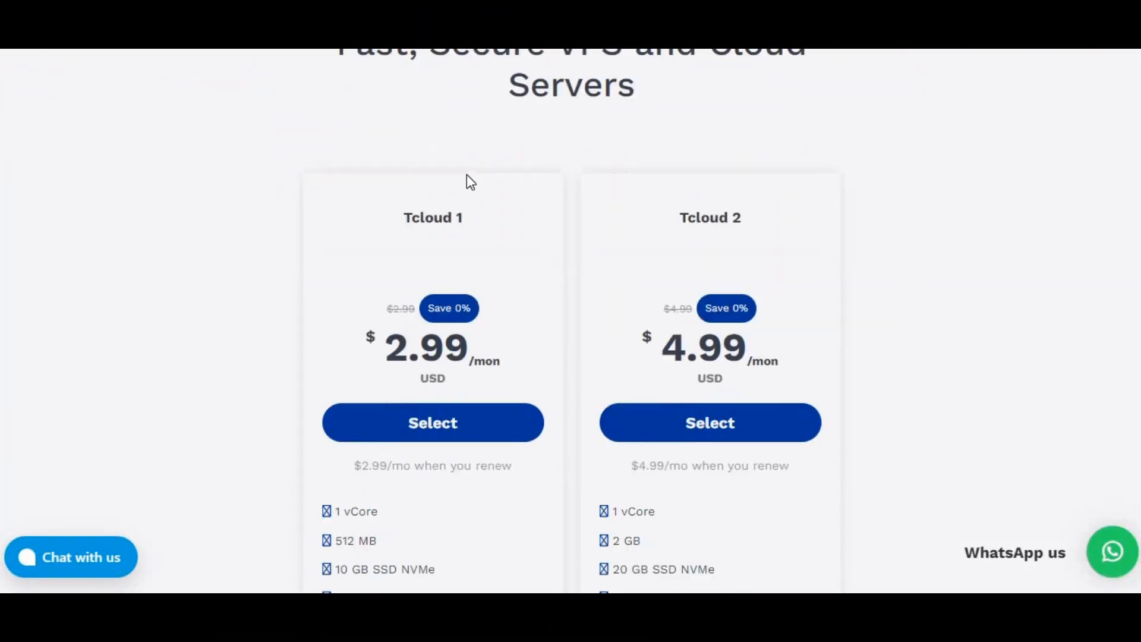
scroll("down", 3)
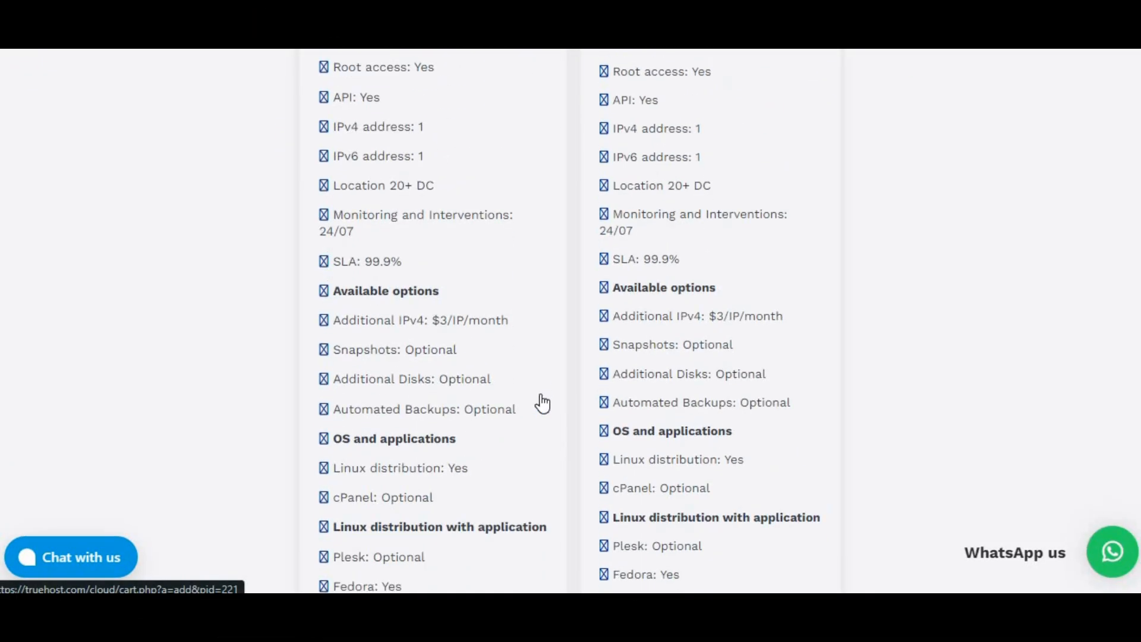
scroll("up", 3)
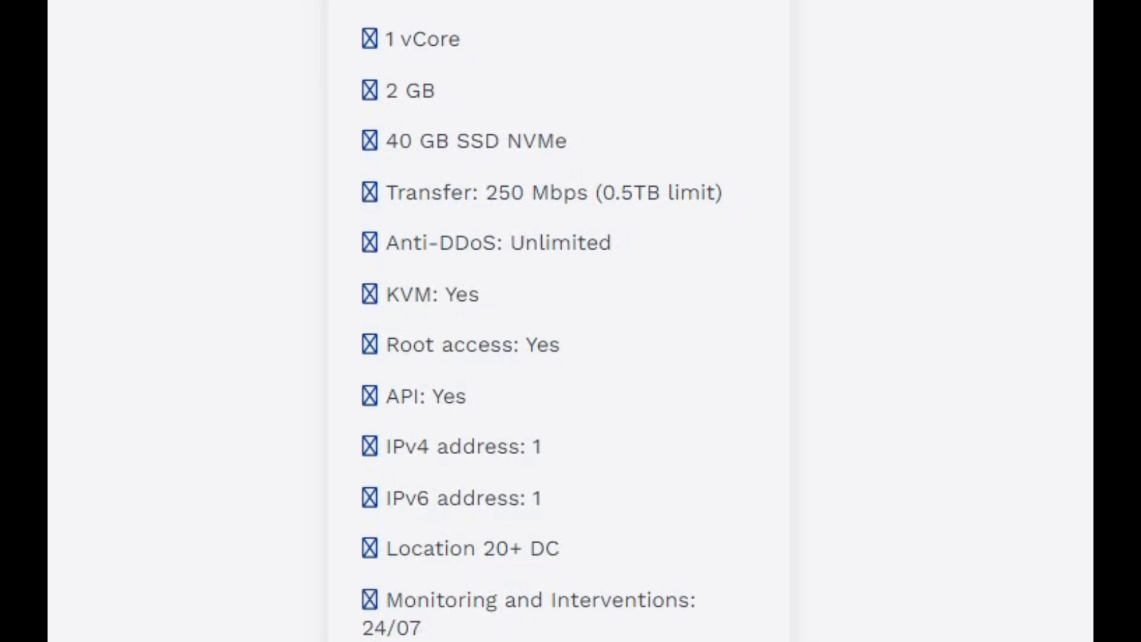
scroll("down", 3)
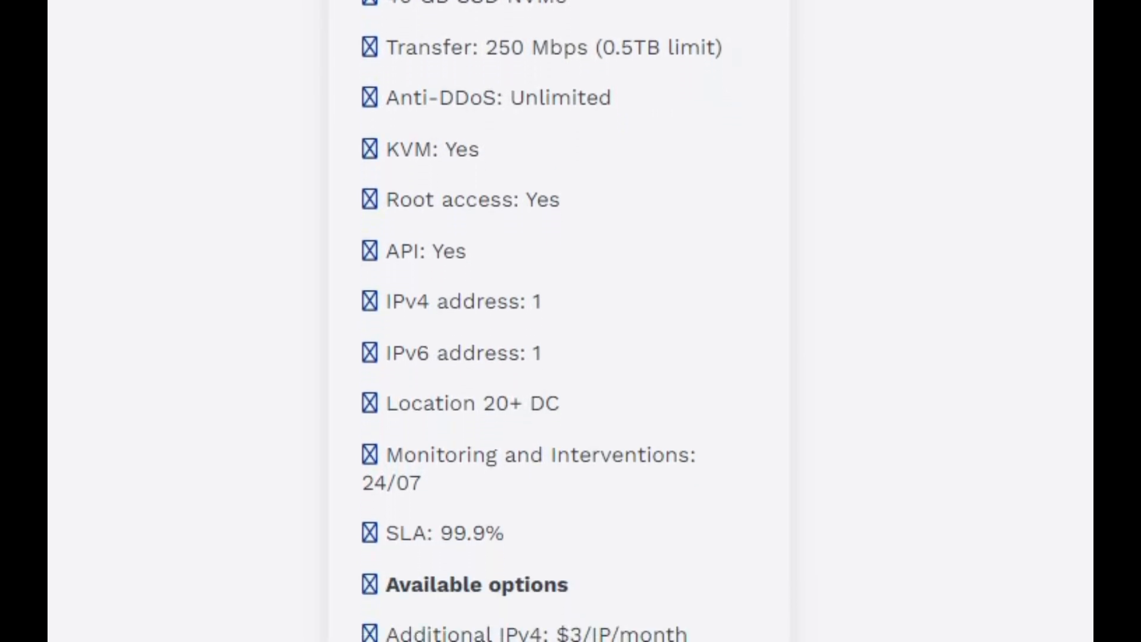
scroll("down", 3)
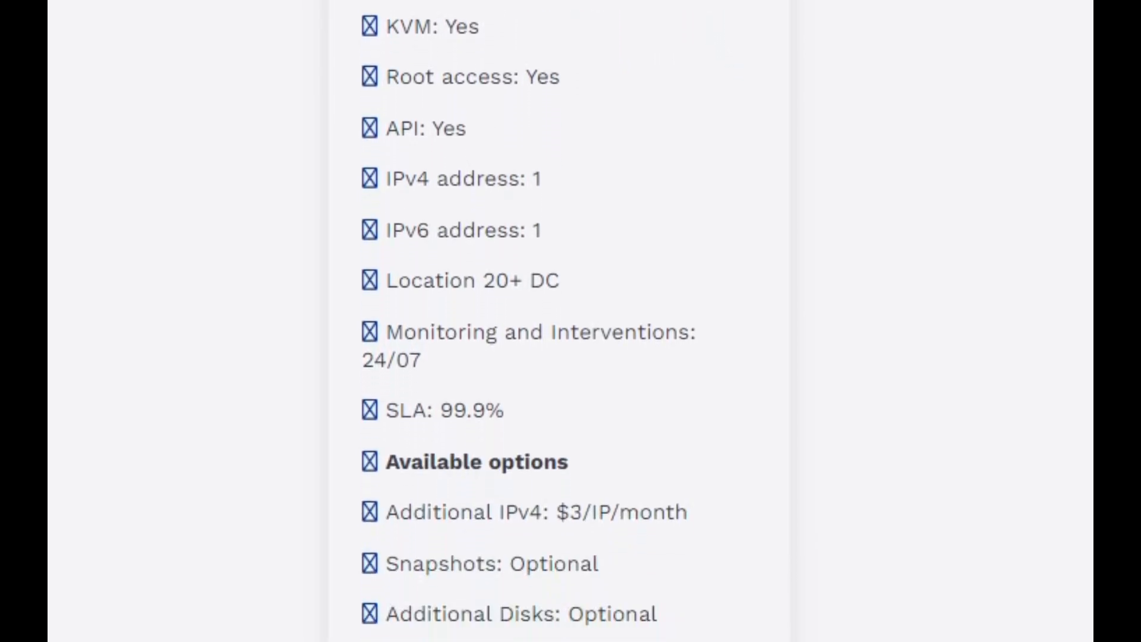
scroll("down", 3)
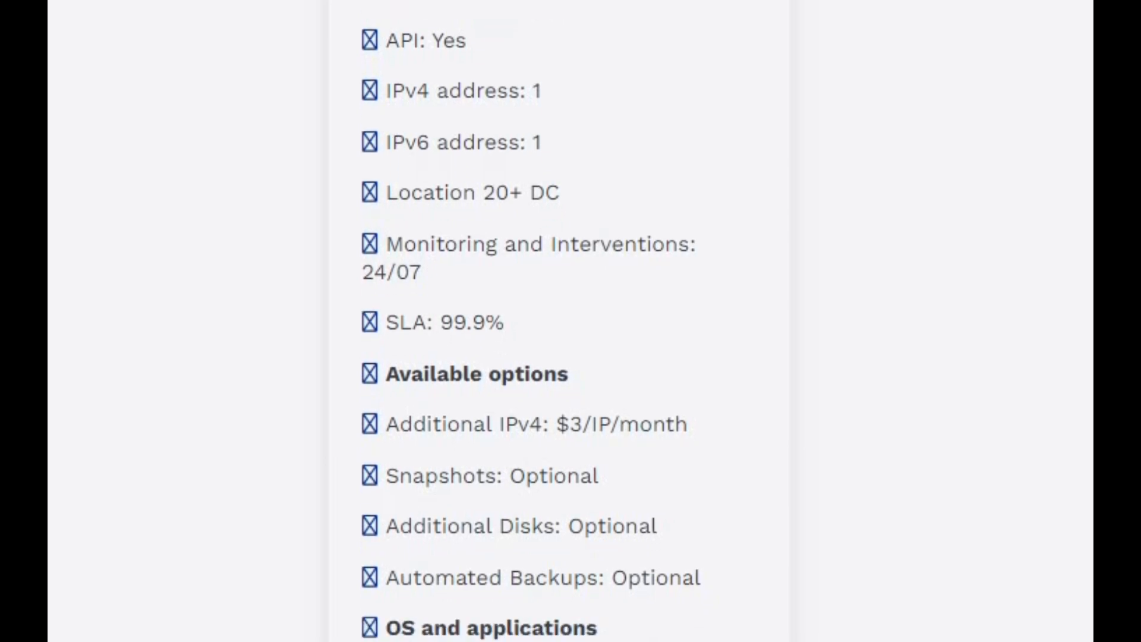
scroll("down", 3)
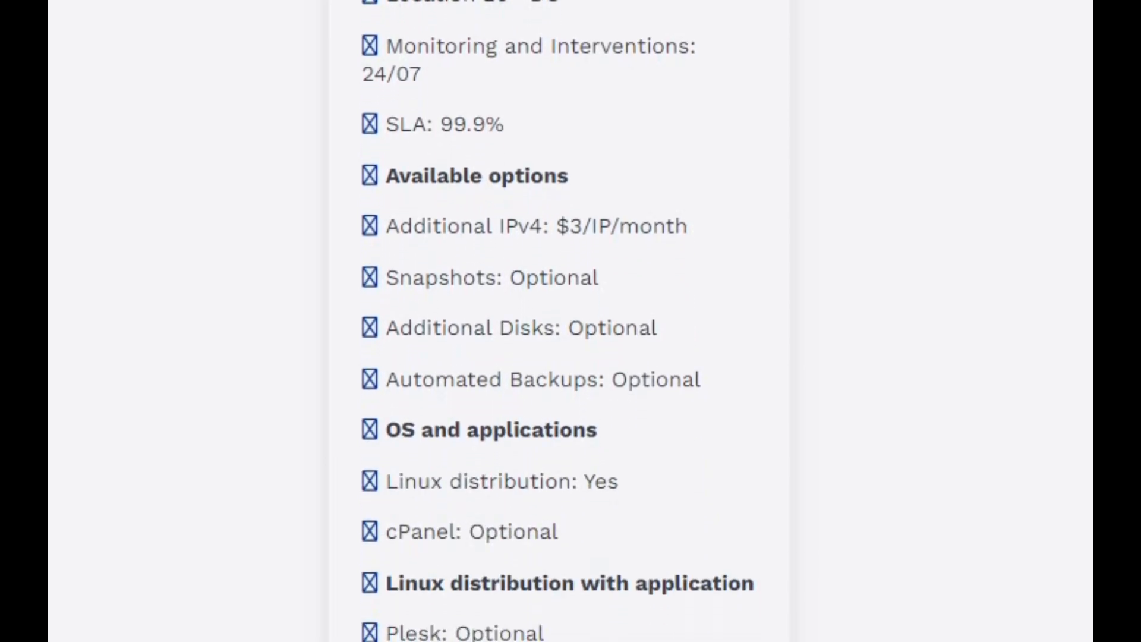
scroll("down", 3)
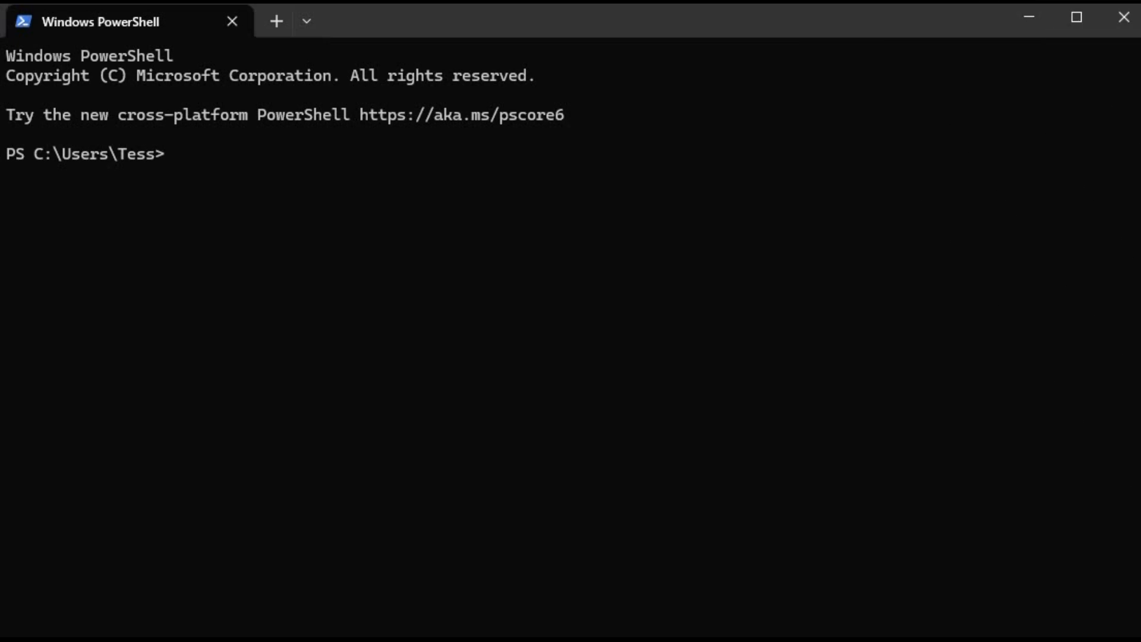
Set the hostname to server.example.com and disable SELinux with setenforce 0 and SELINUX=disabled.
type("hostnamect")
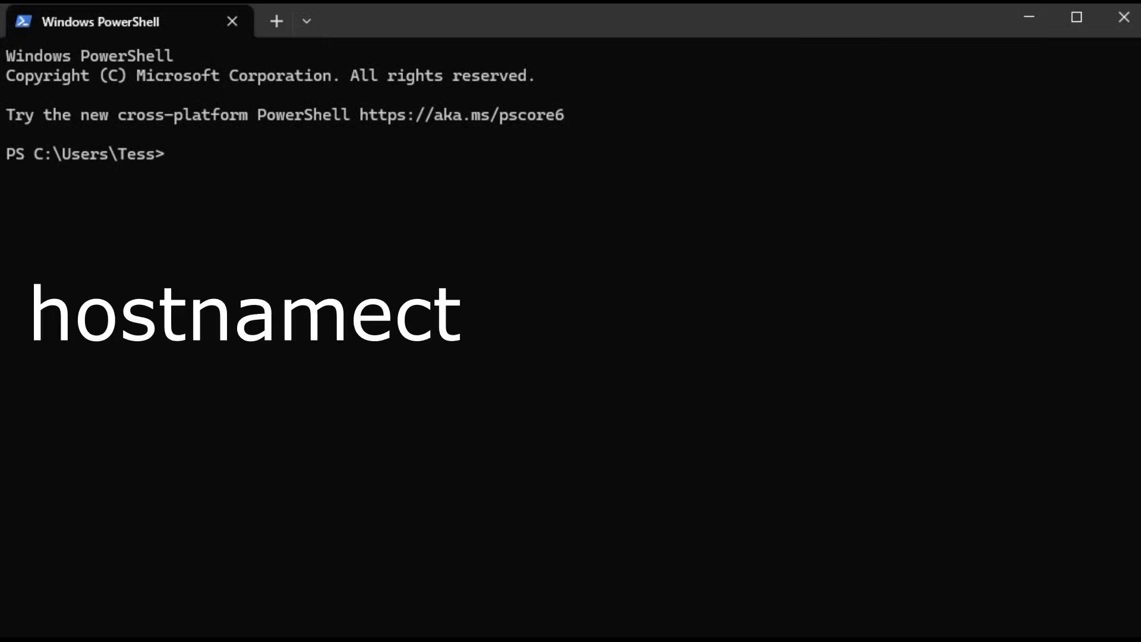
type("l set-hostname server.examp")
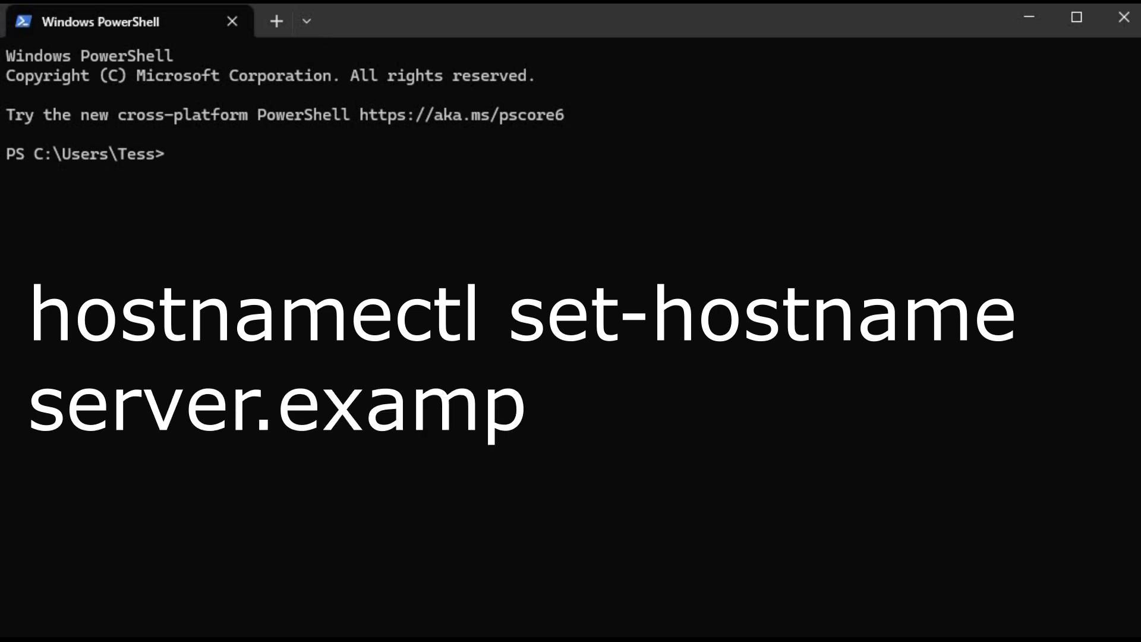
type("le.com")
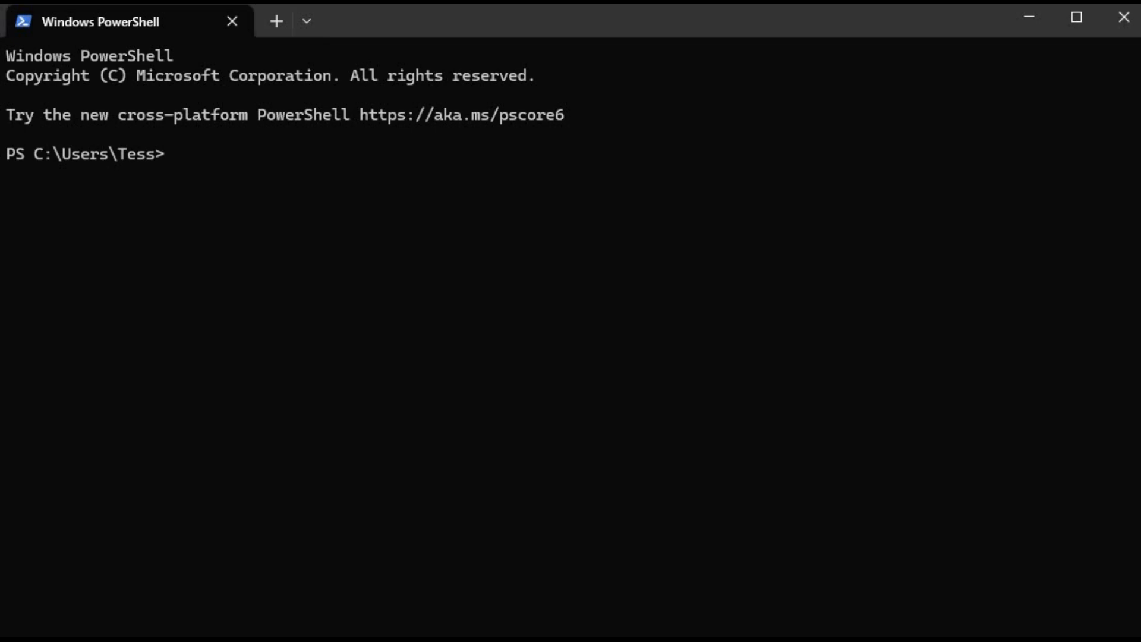
type("setenforce 0")
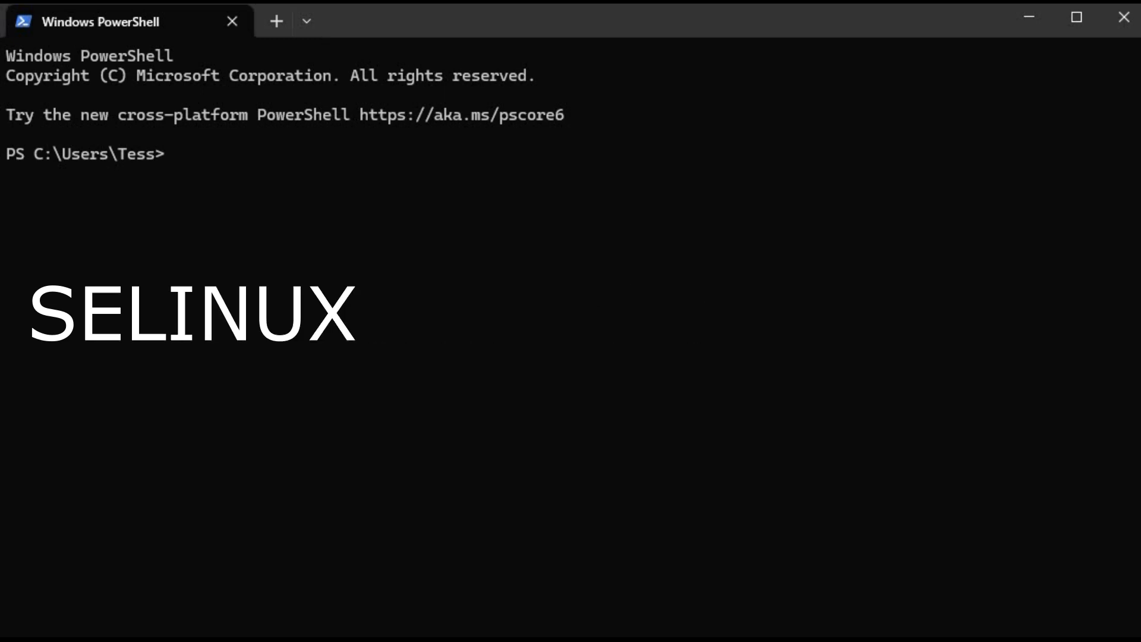
type("=disabled")
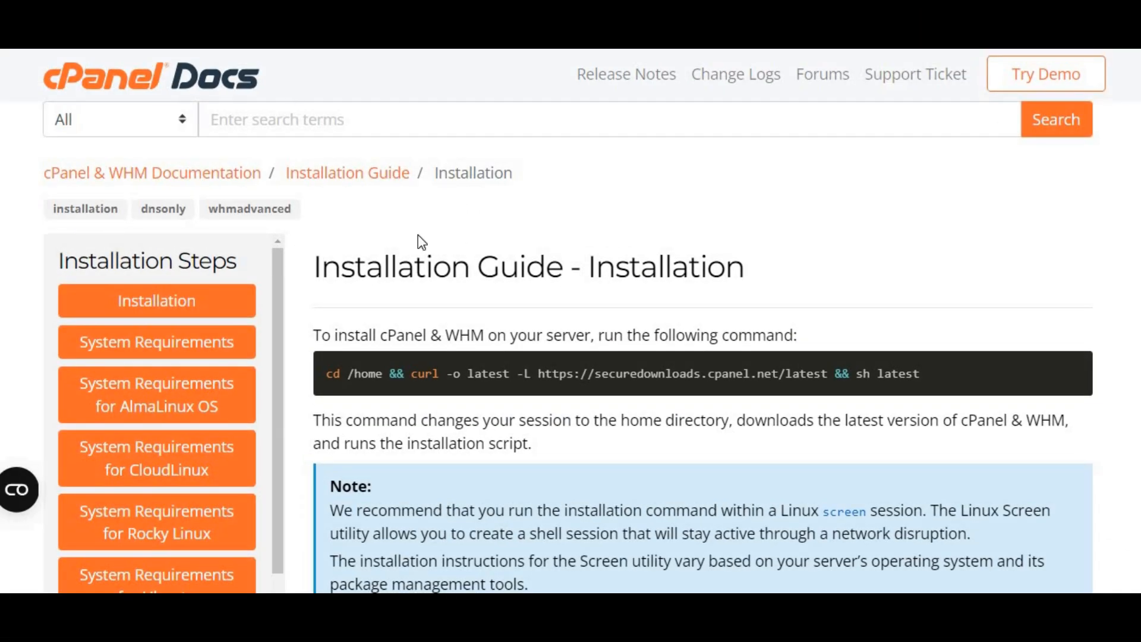
mouse_move(360, 397)
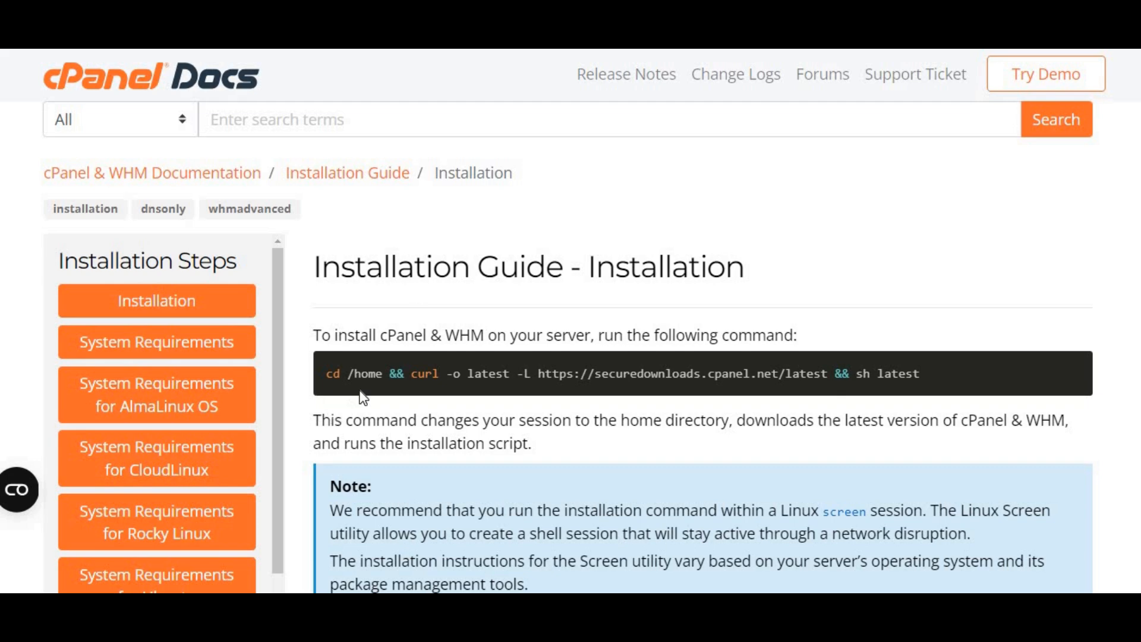
mouse_move(589, 408)
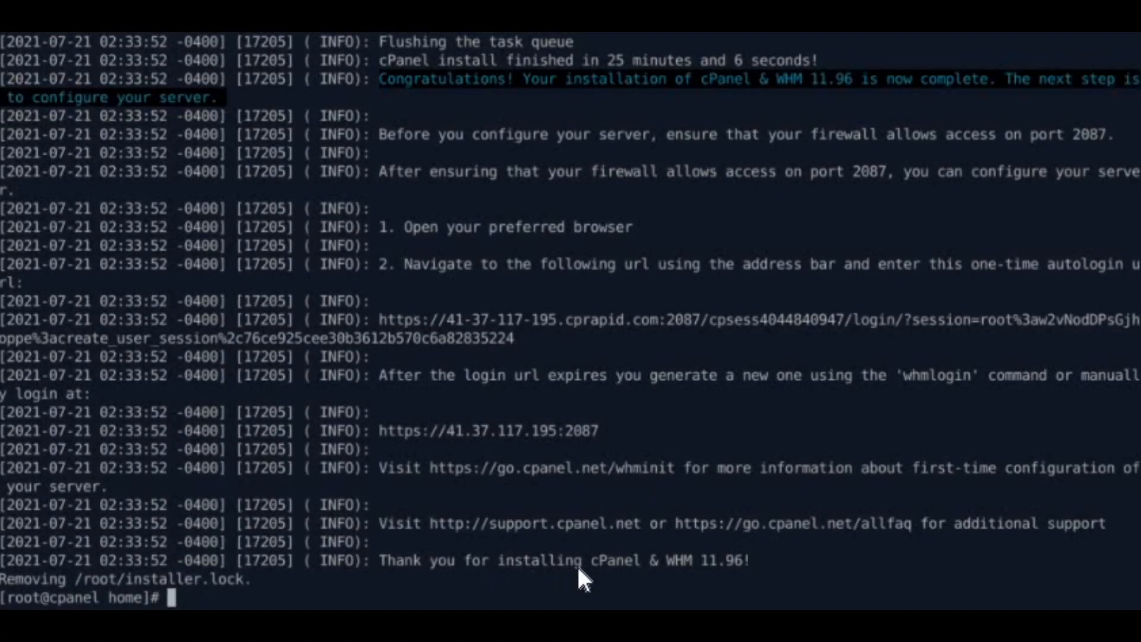
mouse_move(714, 592)
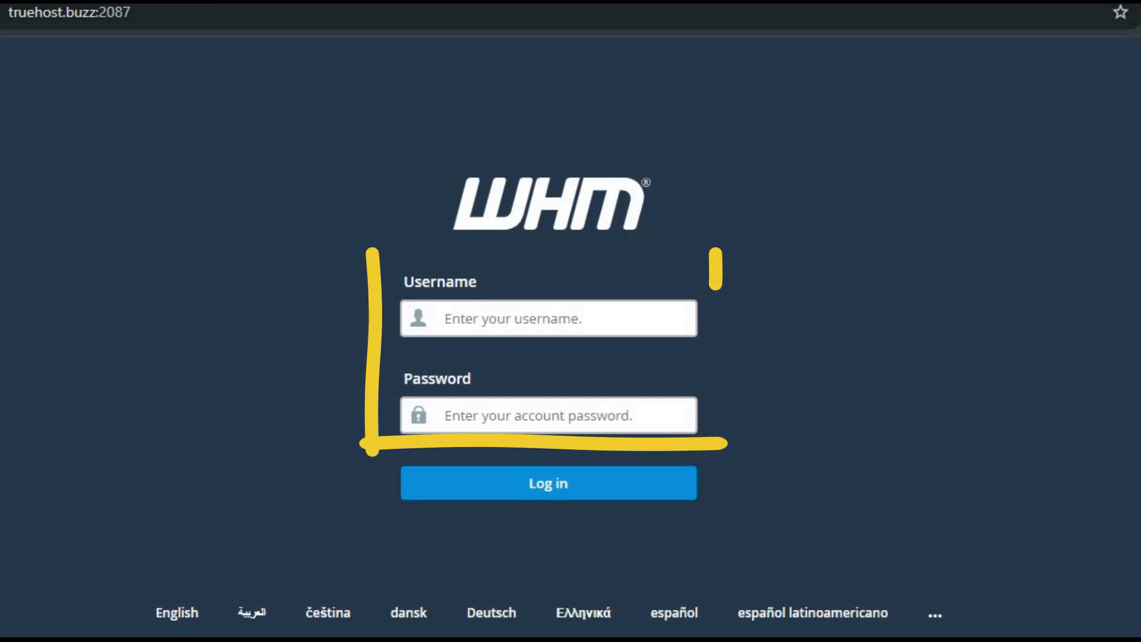
Log in to WHM as root with the entered credentials.
left_click(549, 483)
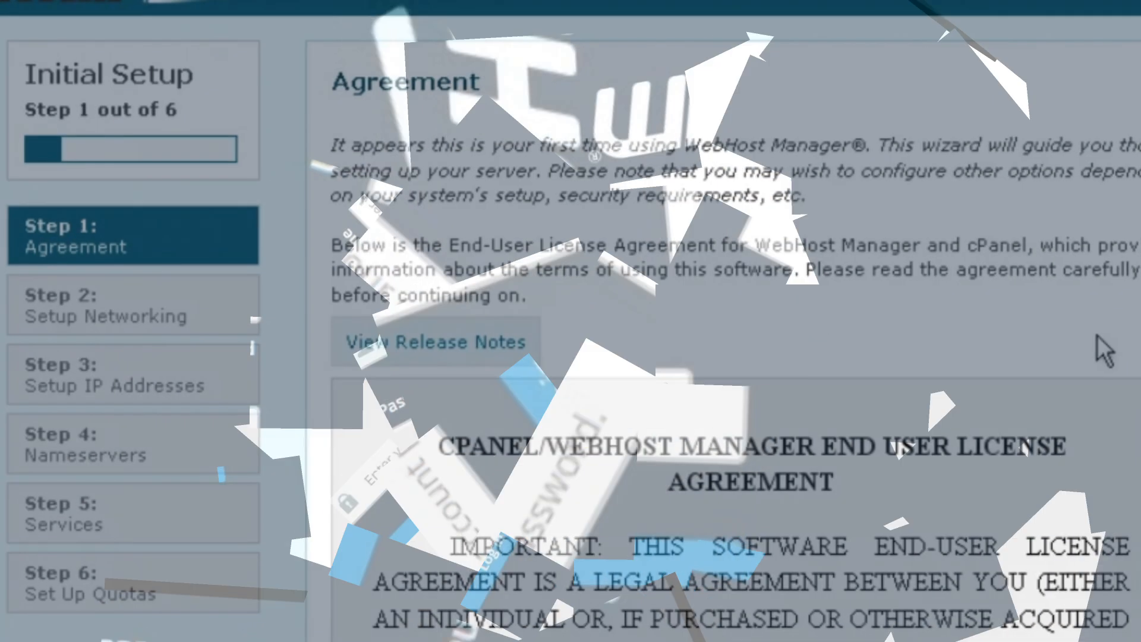